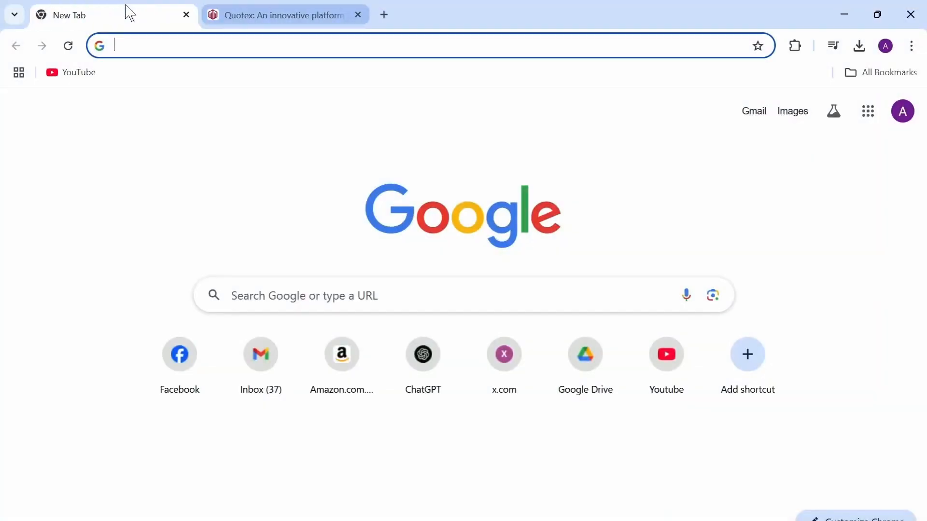
mouse_move(88, 14)
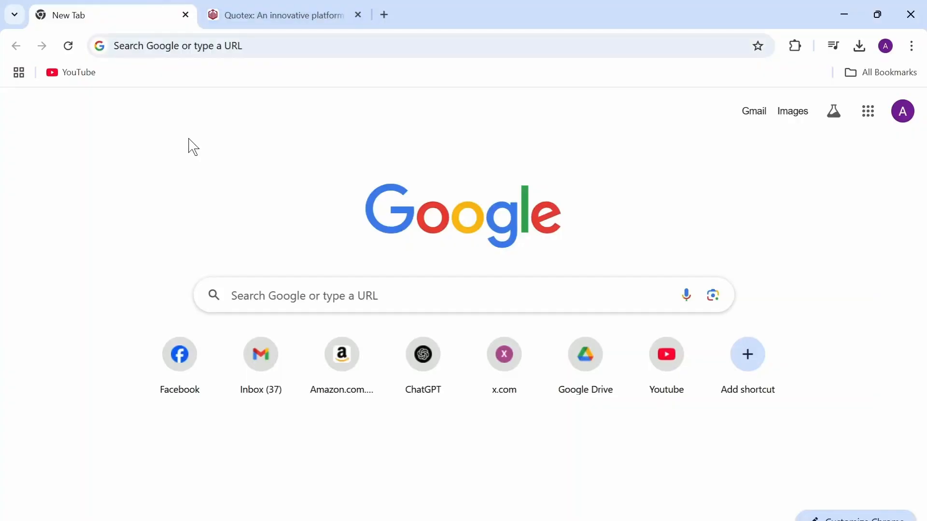
mouse_move(260, 354)
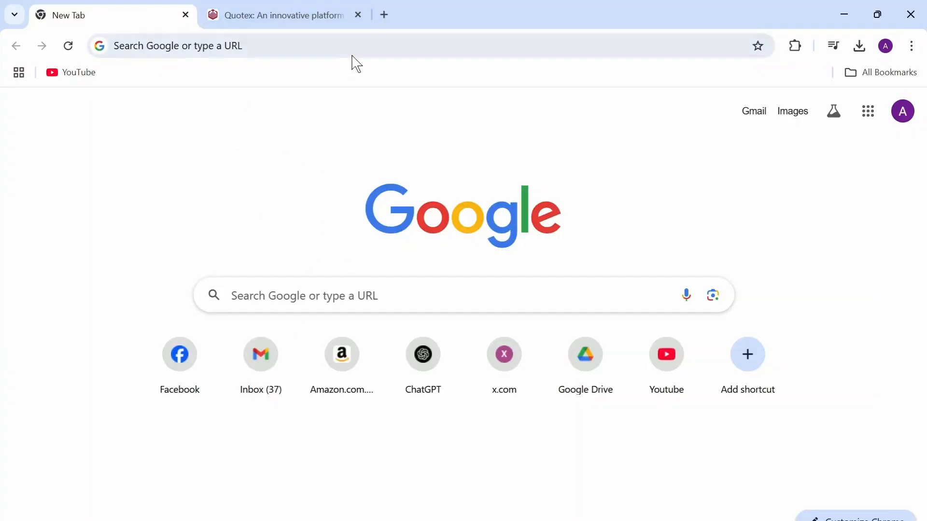
Step: Switch to the Quotex platform tab and open its Settings side panel via More
left_click(284, 15)
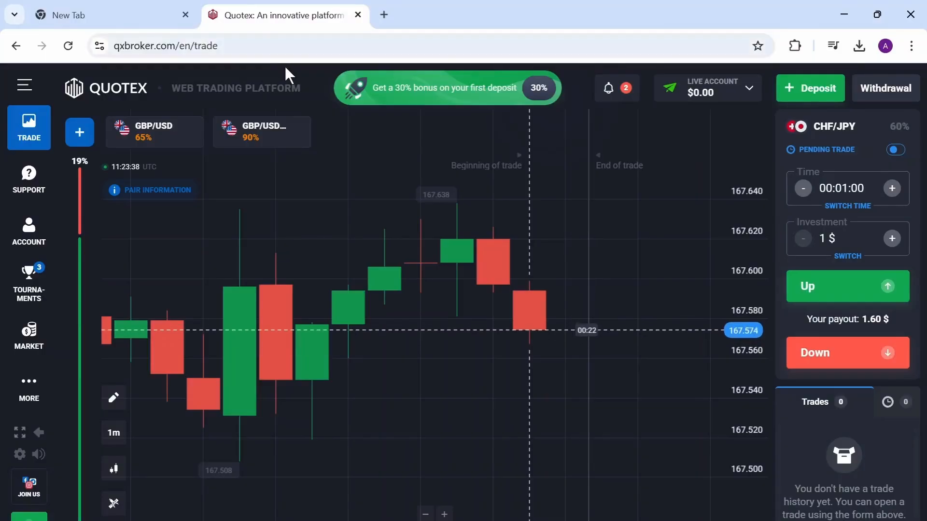
mouse_move(355, 235)
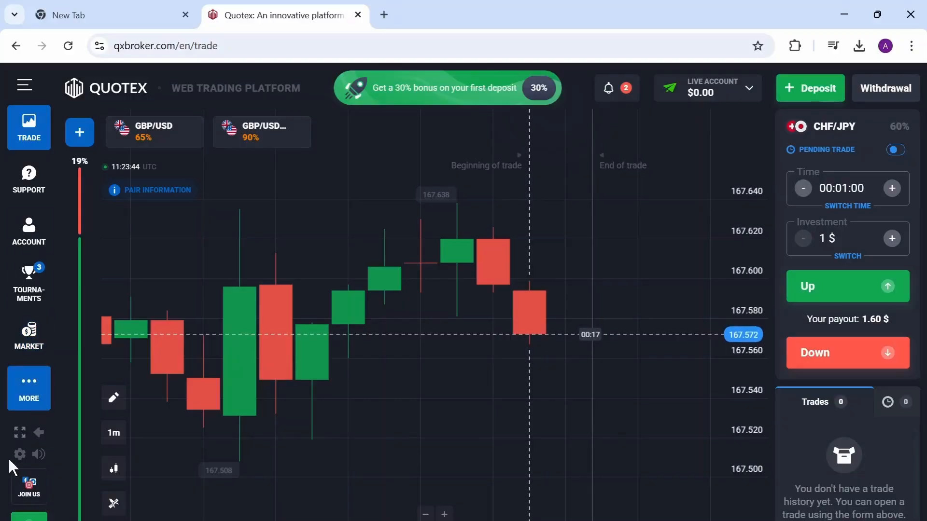
left_click(19, 454)
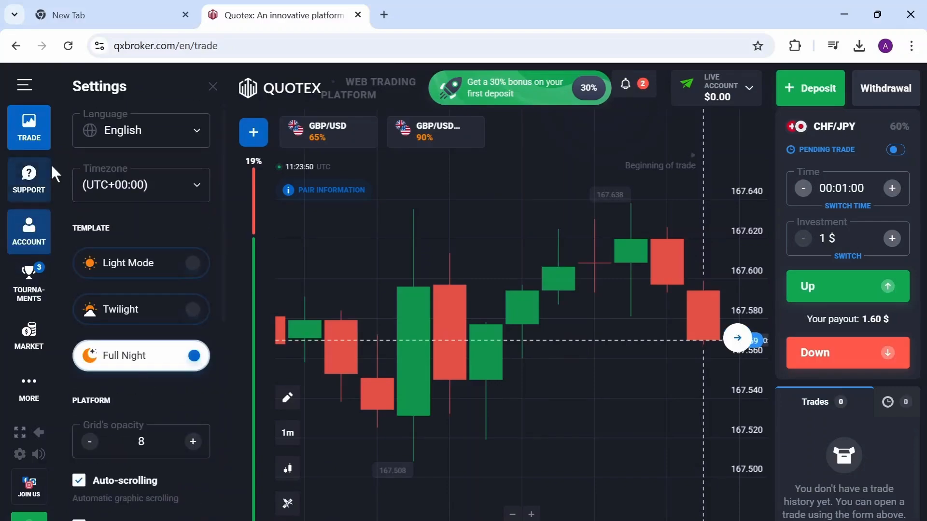
Step: Open the Account personal data page and scroll to the Email field
left_click(29, 231)
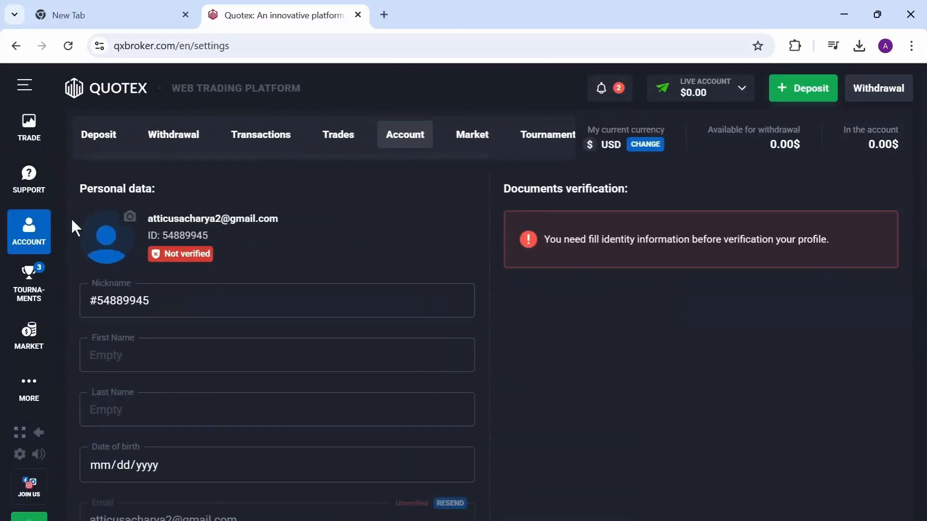
mouse_move(181, 434)
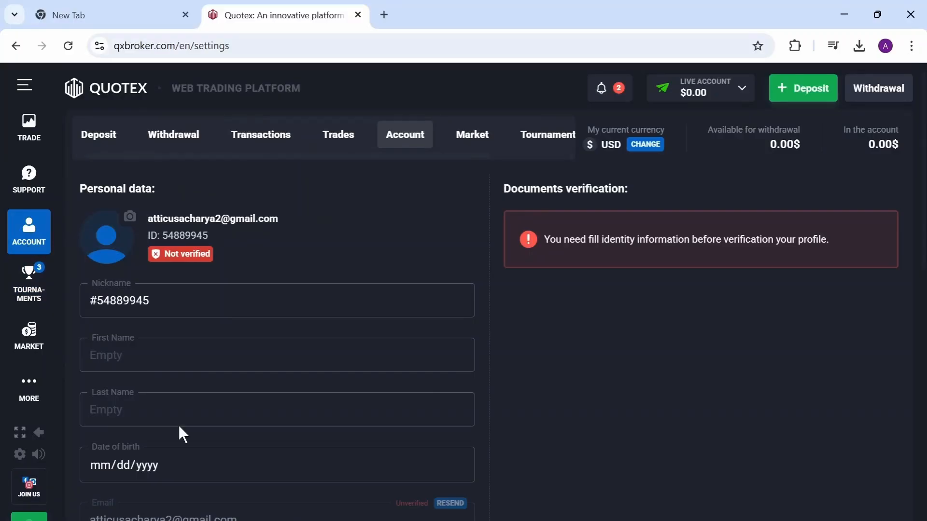
scroll("down", 3)
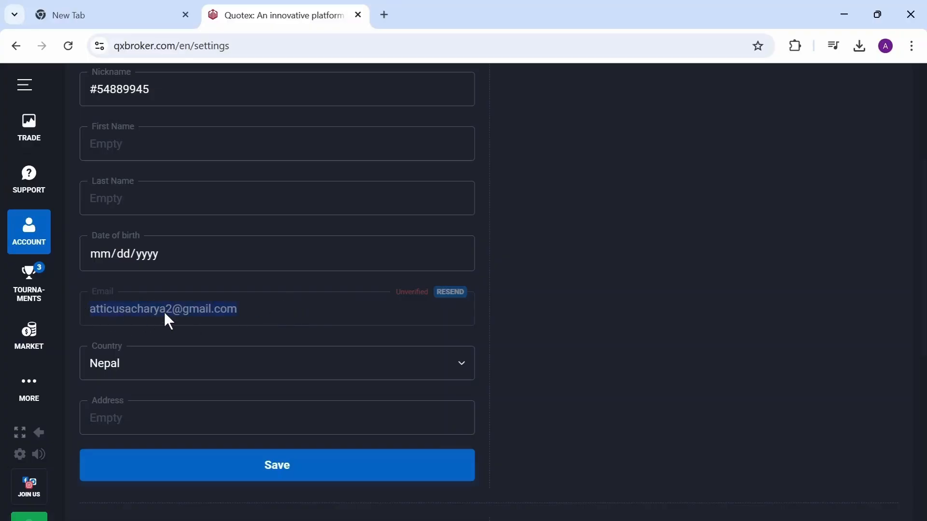
scroll("down", 3)
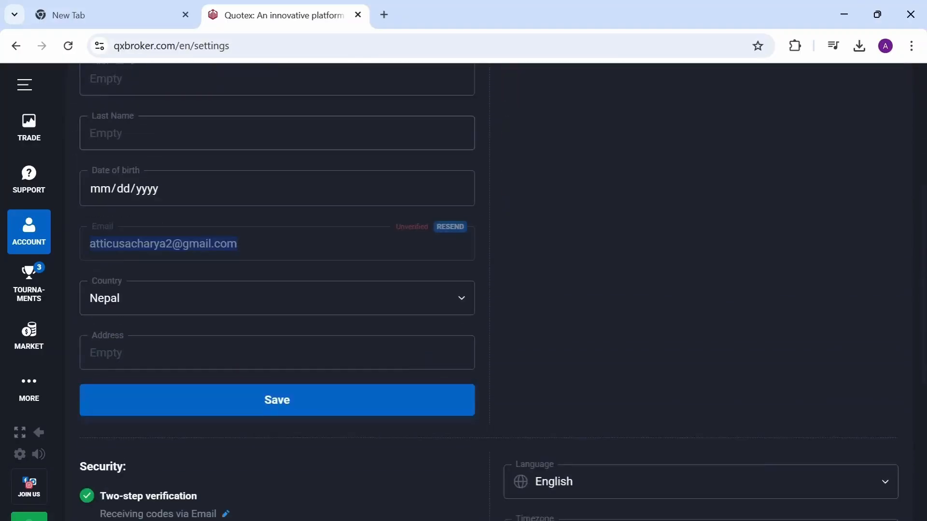
scroll("up", 3)
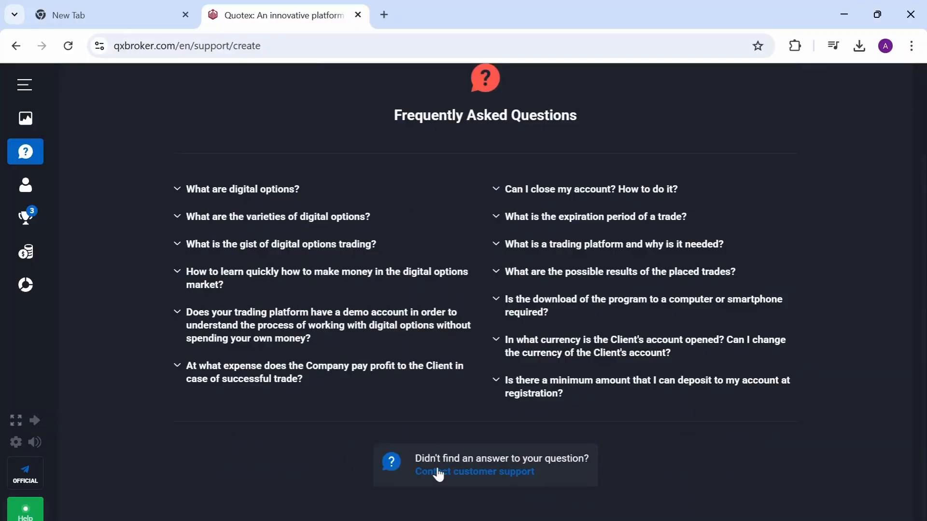
mouse_move(461, 479)
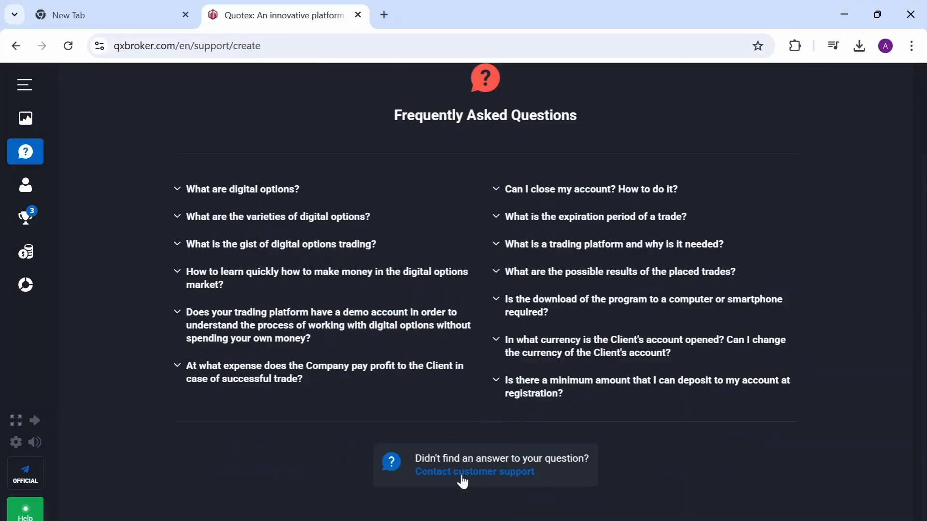
Step: Reveal the Select subject options under Contact customer support
left_click(474, 471)
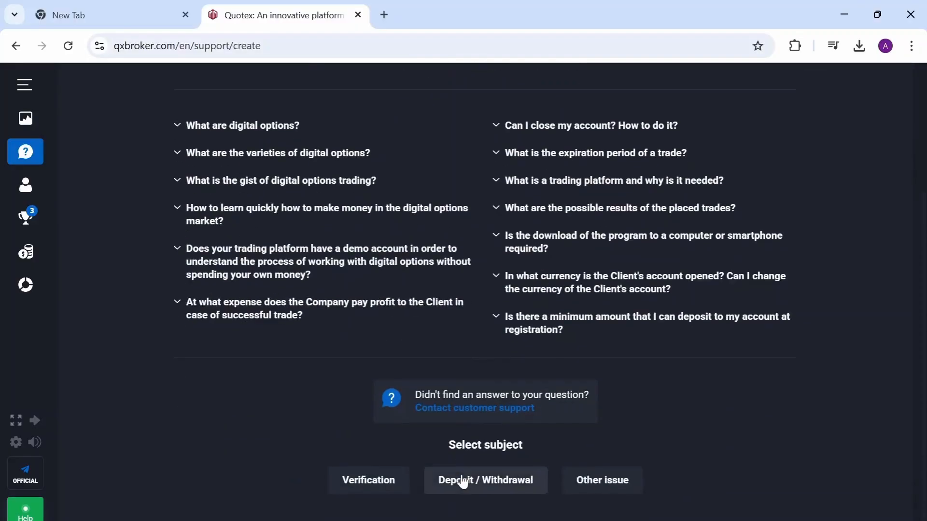
mouse_move(550, 462)
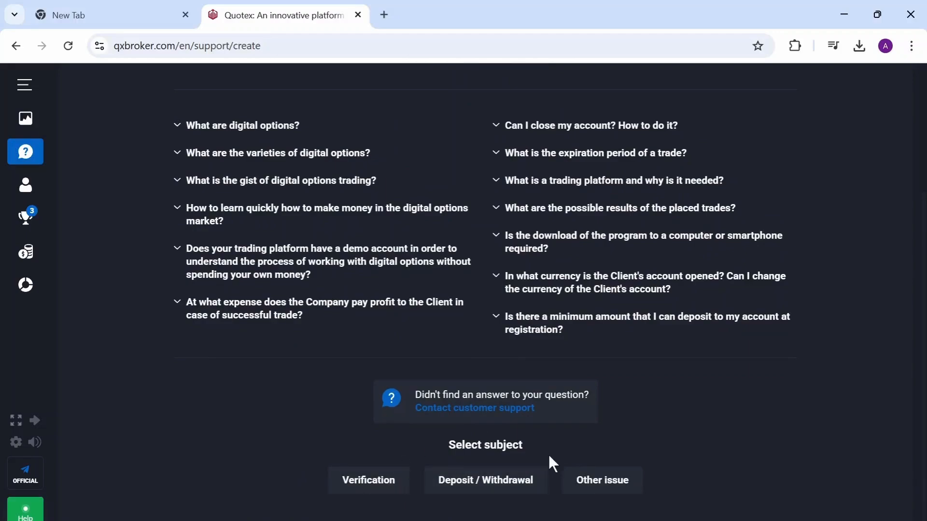
Step: Send an Other issue request with the message 'change your email address'
left_click(601, 480)
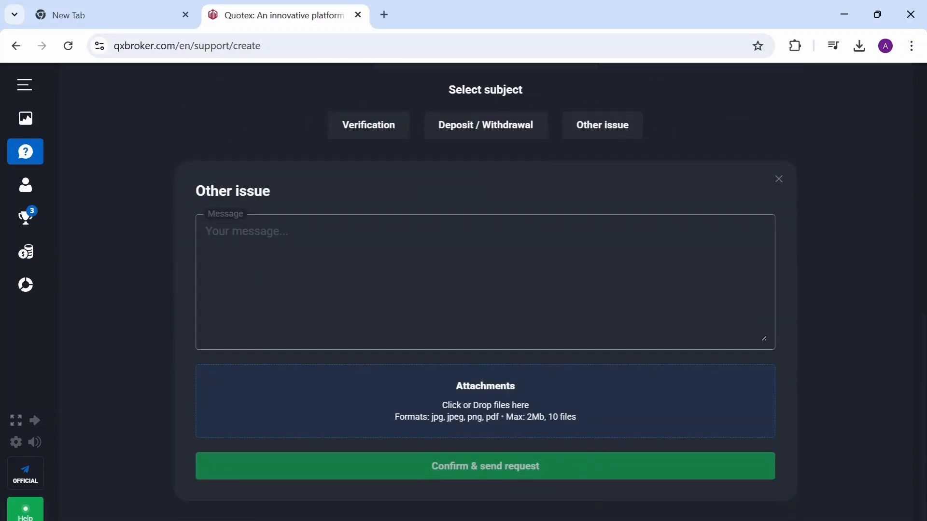
type("change your email a")
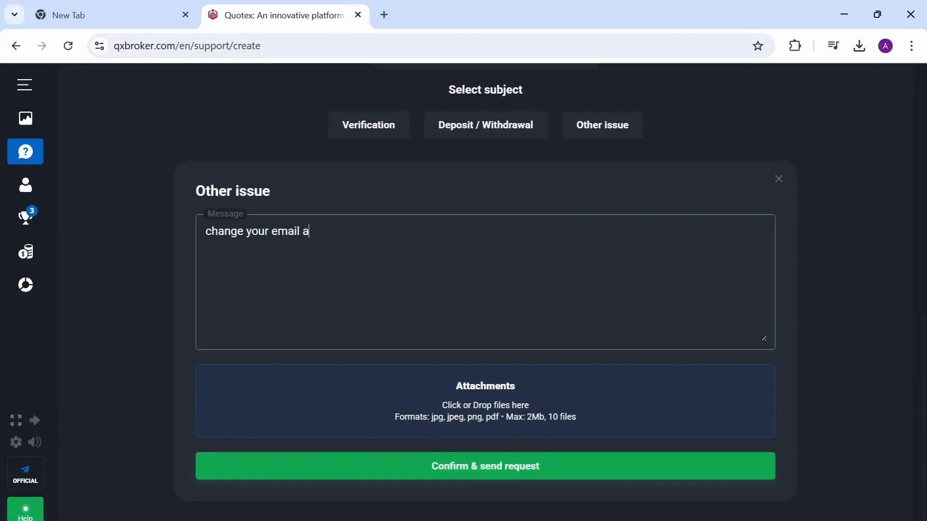
type("ddress")
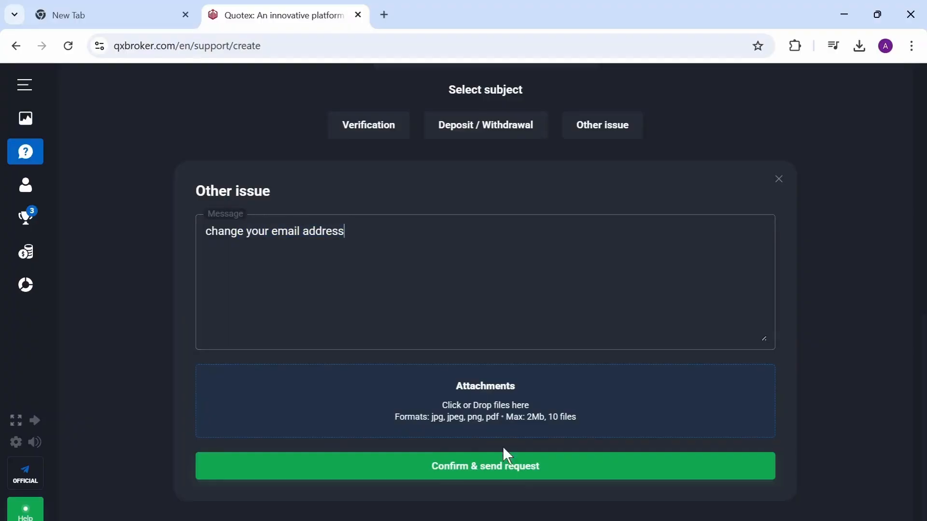
left_click(484, 466)
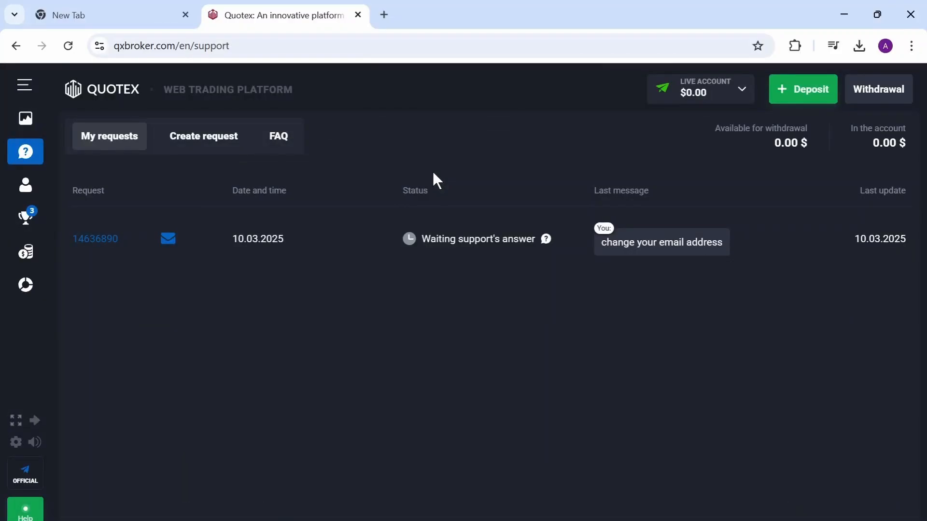
mouse_move(104, 98)
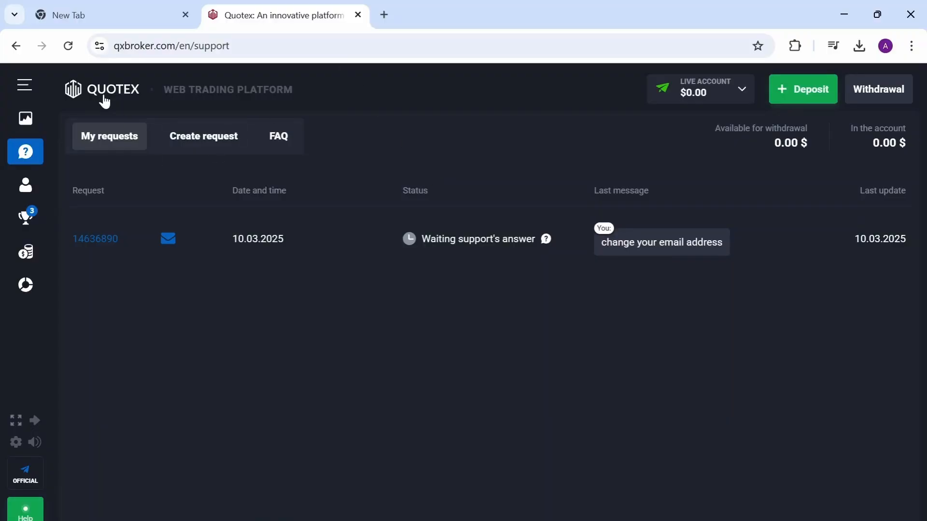
Step: Return to the browser's New Tab page, leaving the request awaiting support's answer
left_click(106, 15)
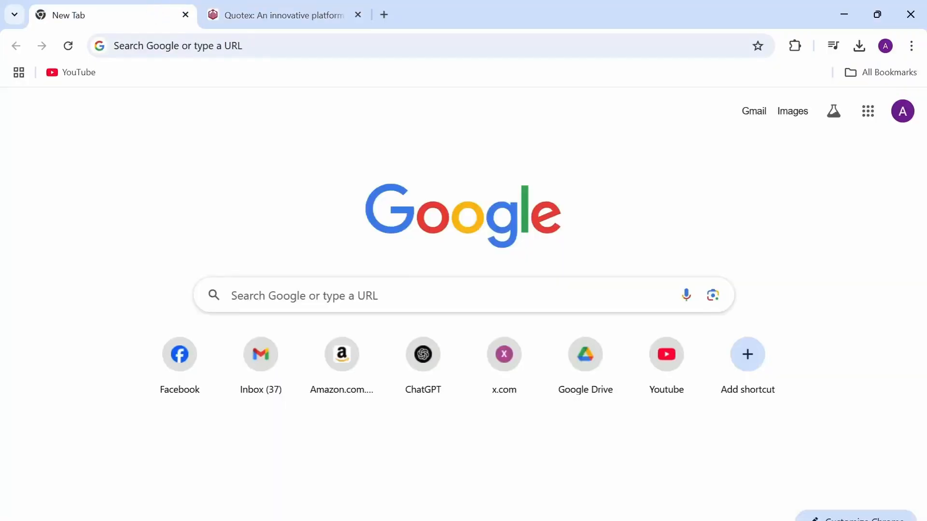
mouse_move(558, 267)
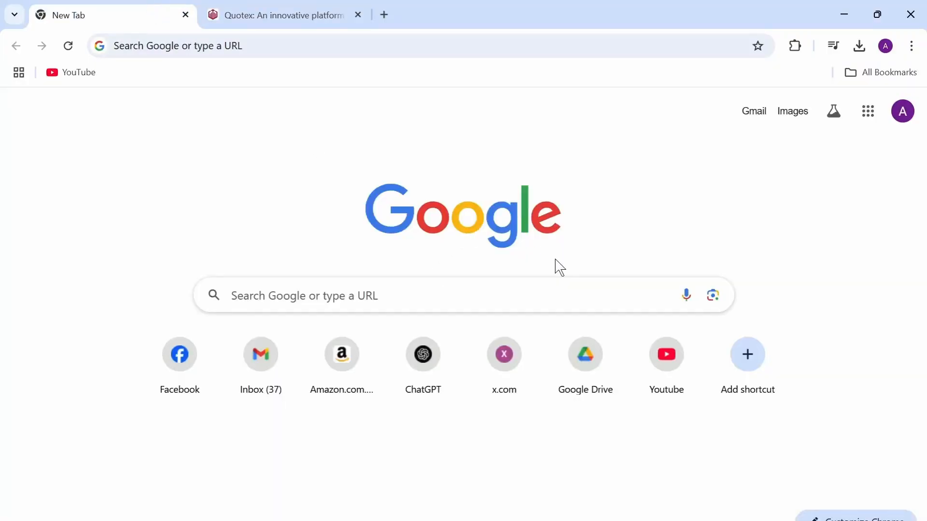